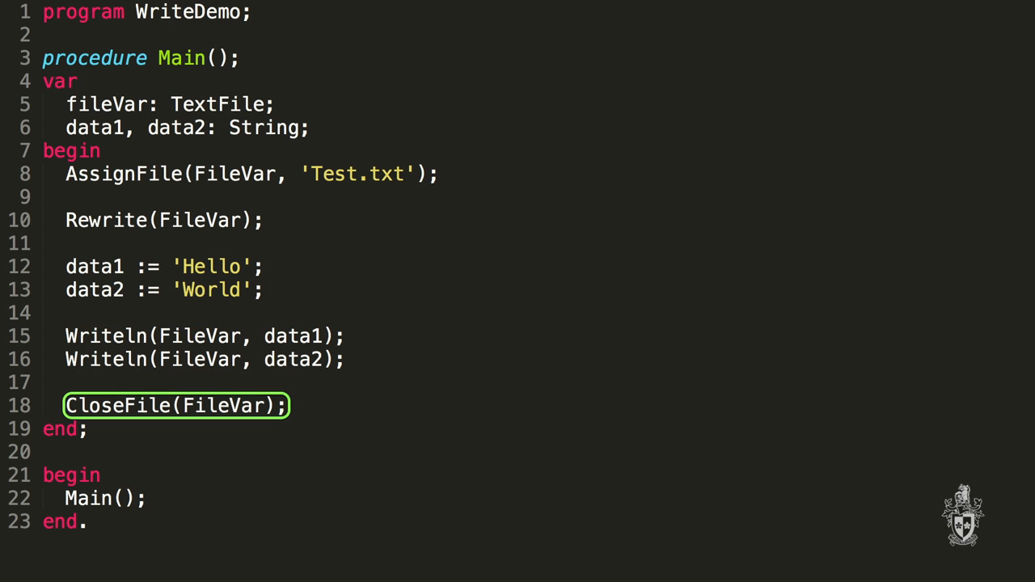
- Advance the slide so the highlight around line 18, CloseFile(FileVar), disappears
left_click(175, 404)
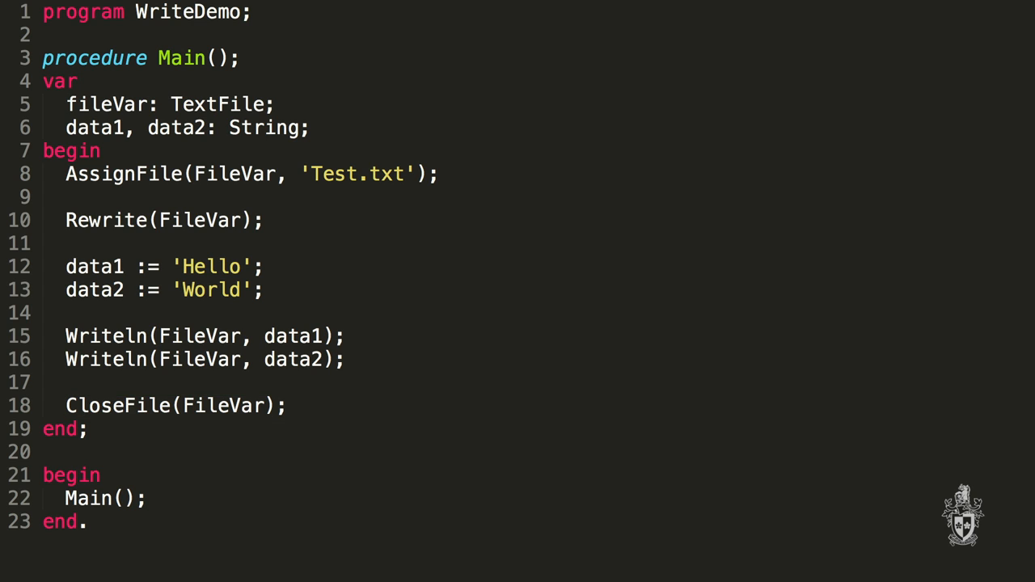